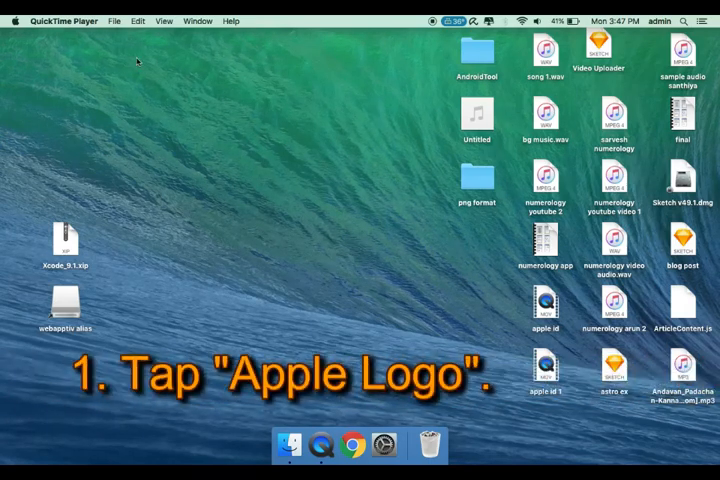
- Open System Preferences from the Apple menu
click(11, 20)
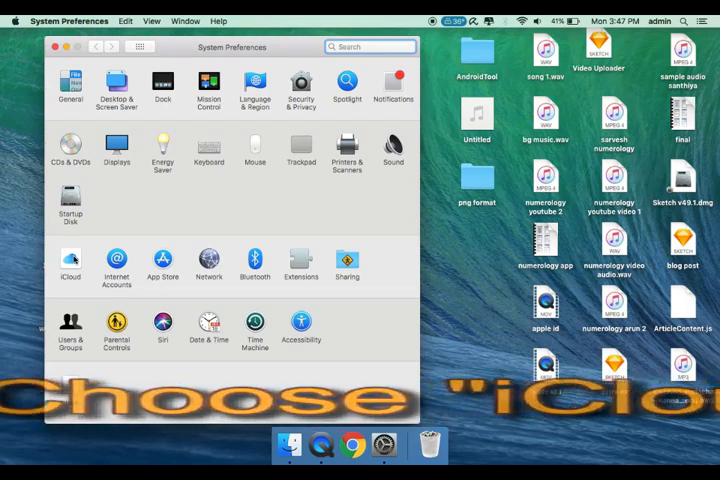
- Sign the Apple ID out of iCloud, then launch iTunes from Launchpad
click(70, 266)
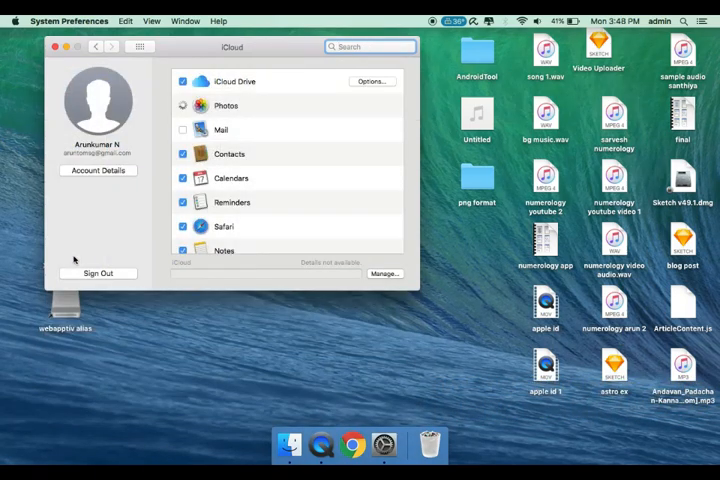
click(97, 273)
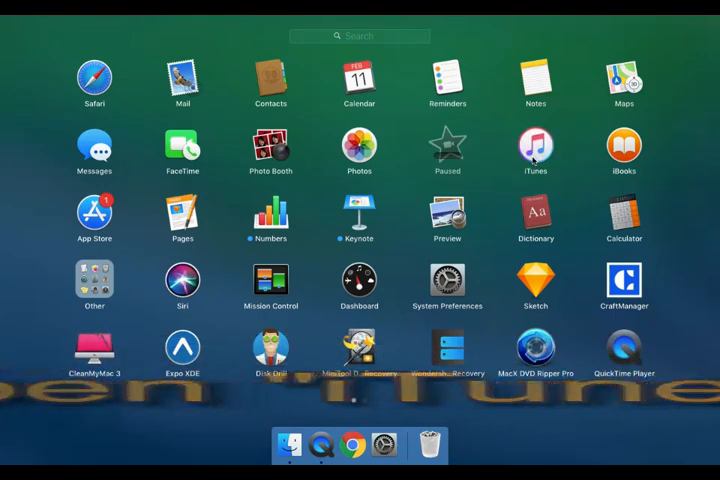
click(535, 143)
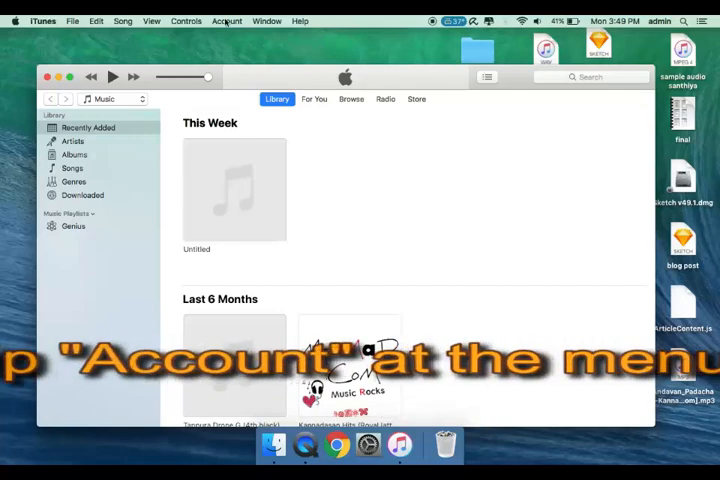
- Start the iTunes Store sign-in from the Account menu
click(226, 20)
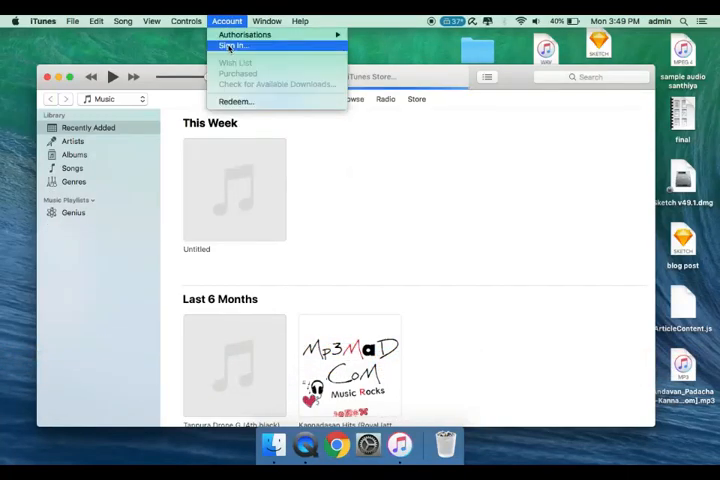
click(232, 46)
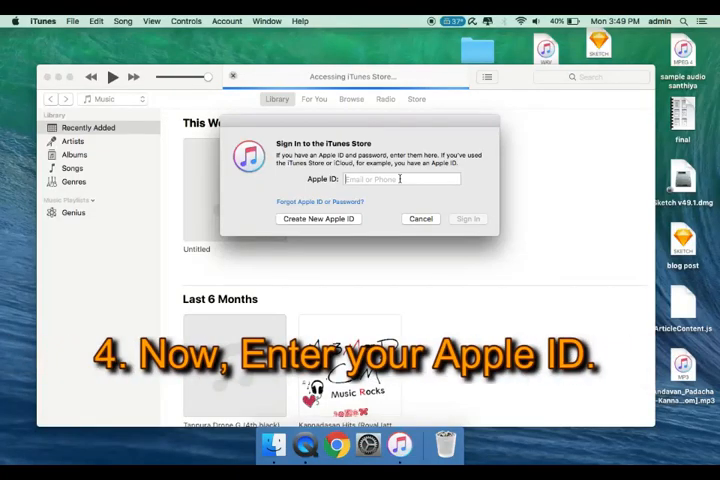
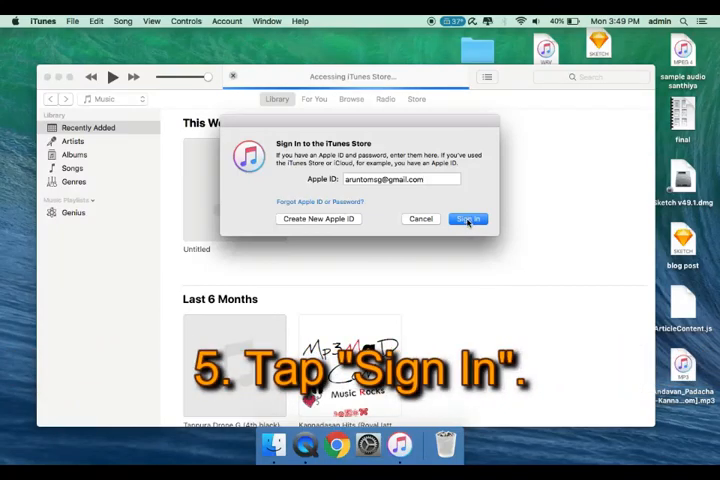
- Enter the Gmail Apple ID and its password in the store sign-in and submit
click(468, 218)
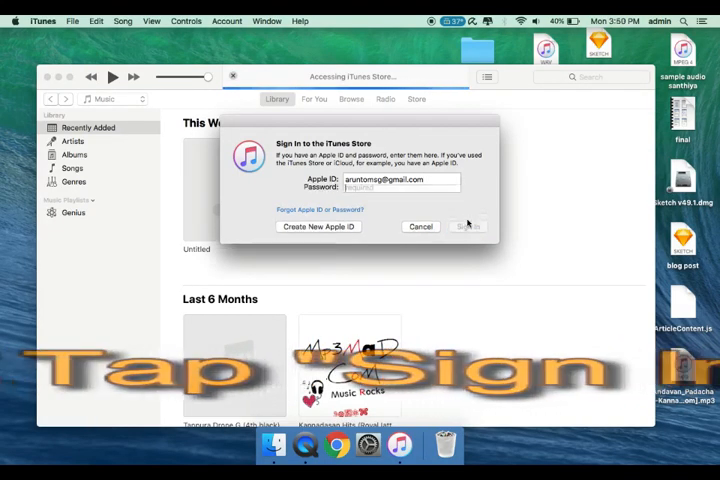
click(400, 194)
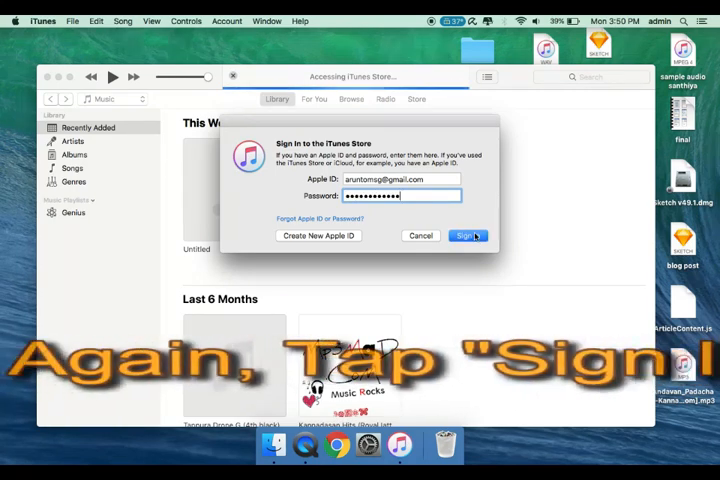
click(467, 236)
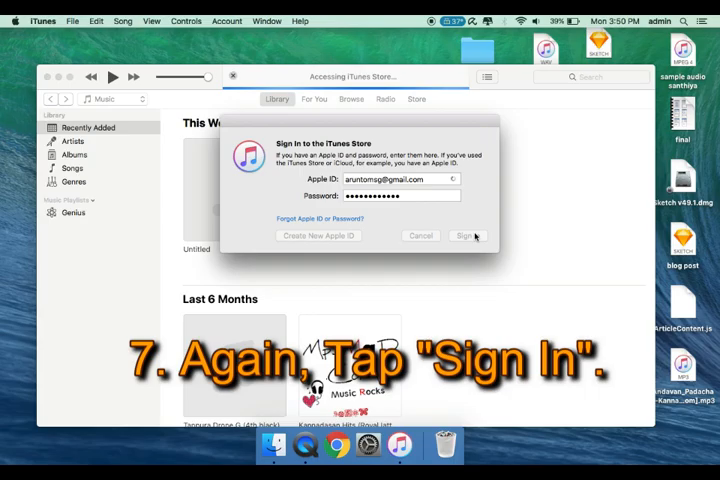